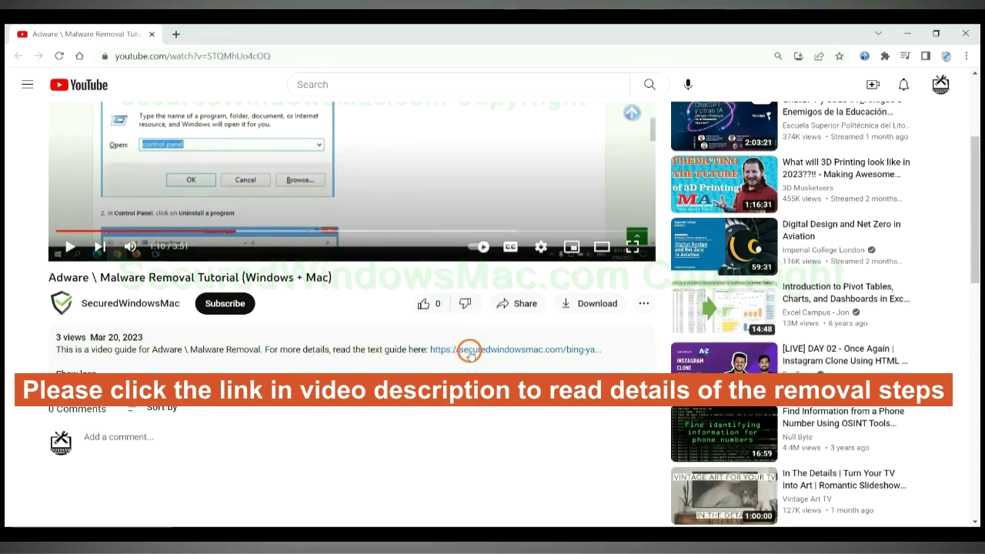
Open the securedwindowsmac.com guide from the description and scroll to its SpyHunter download section.
{"action": "left_click", "coordinate": [471, 350]}
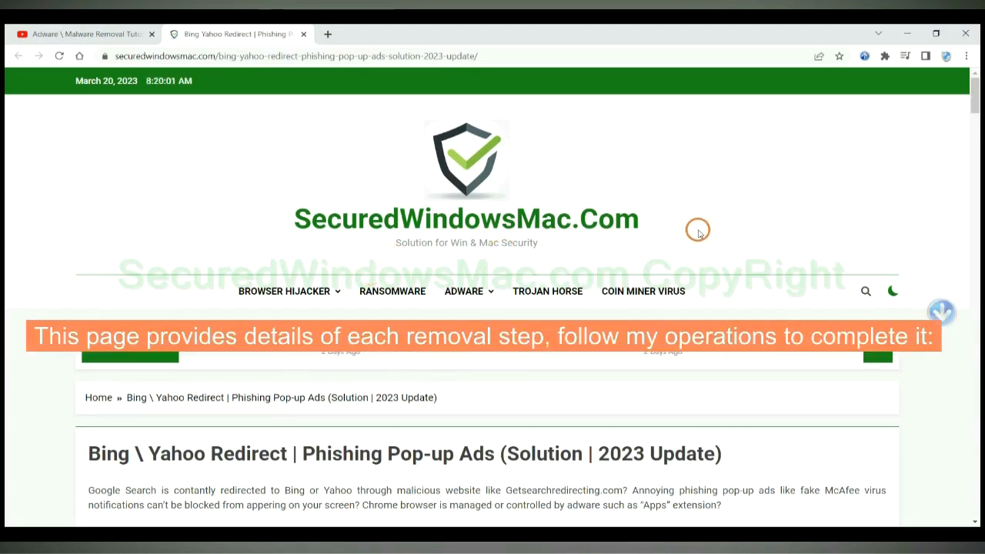
{"action": "scroll", "scroll_direction": "down", "scroll_amount": 3}
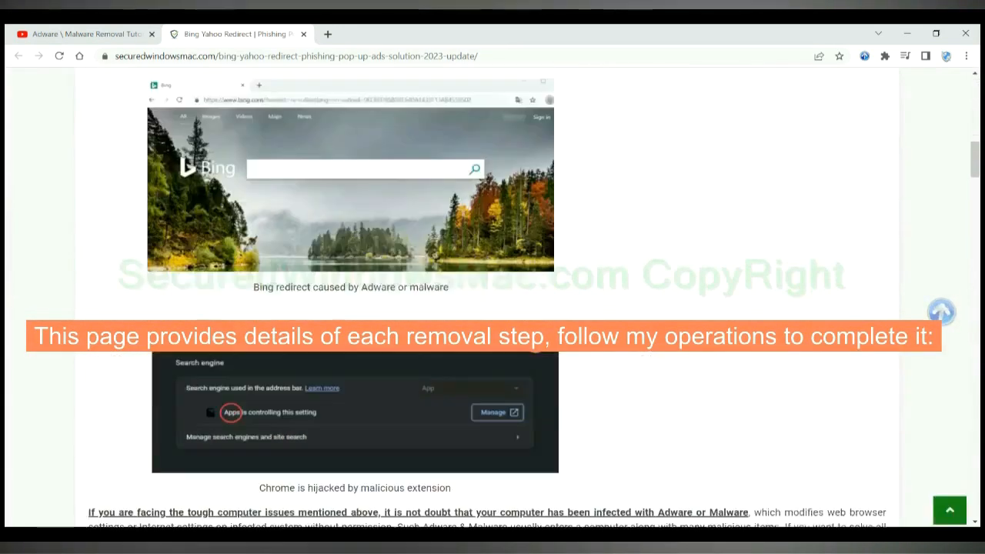
{"action": "scroll", "scroll_direction": "down", "scroll_amount": 3}
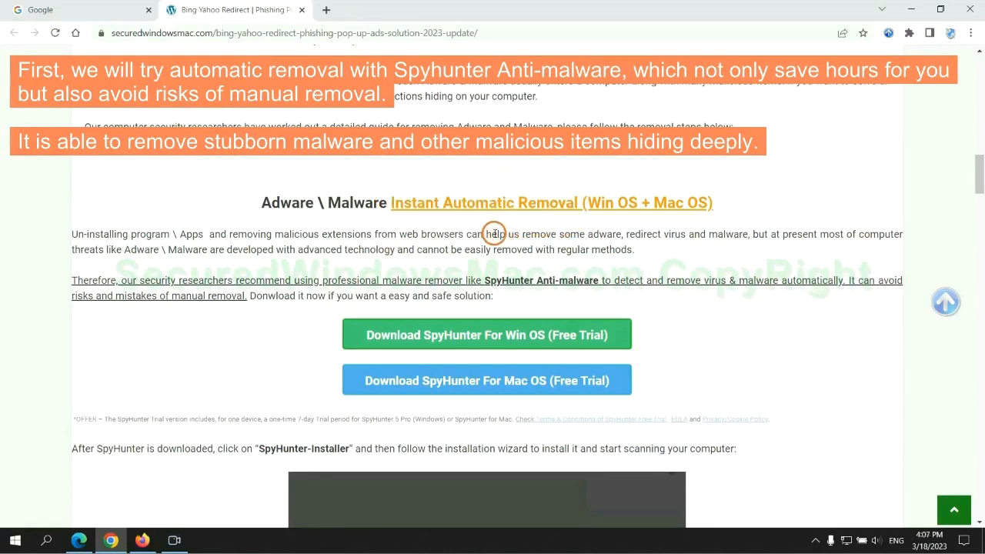
{"action": "mouse_move", "coordinate": [336, 244]}
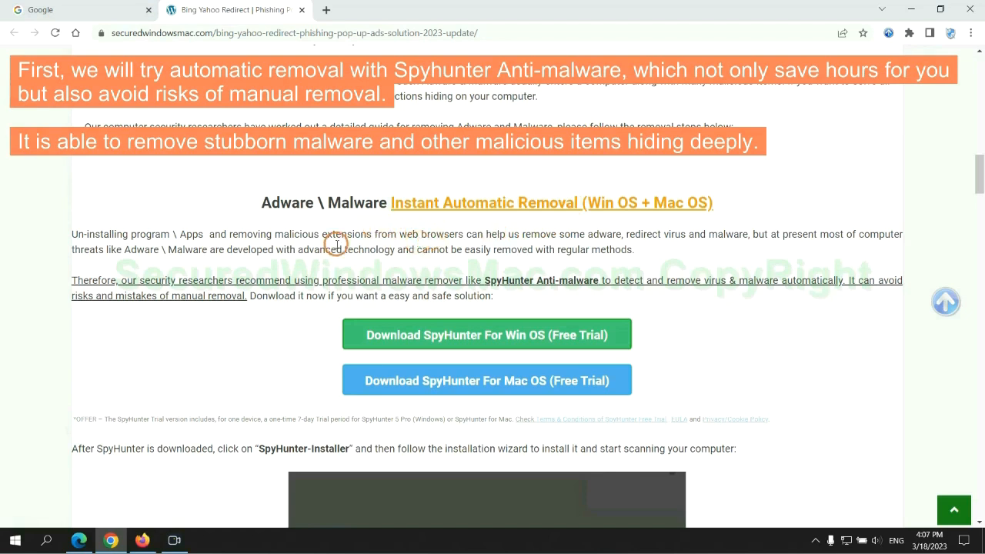
{"action": "mouse_move", "coordinate": [846, 249]}
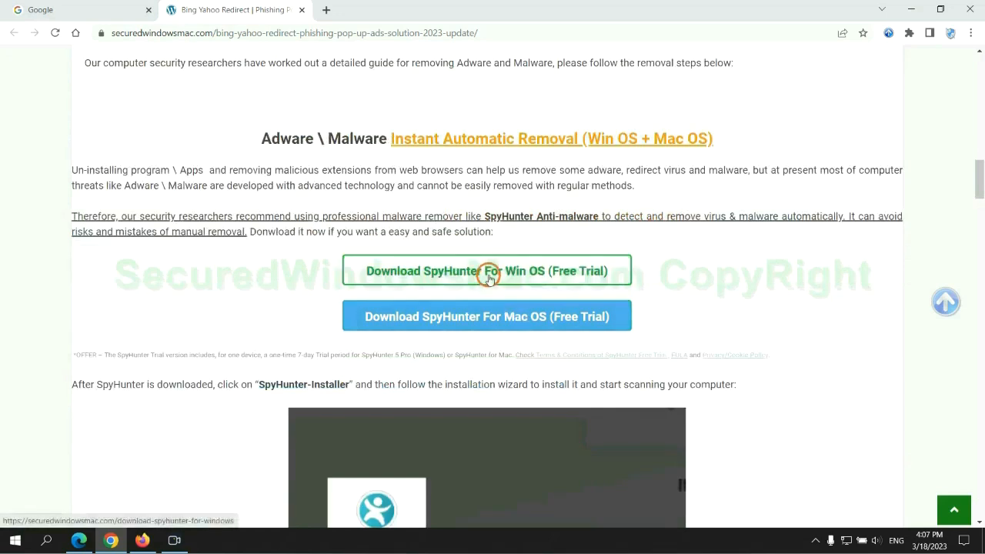
{"action": "mouse_move", "coordinate": [499, 311]}
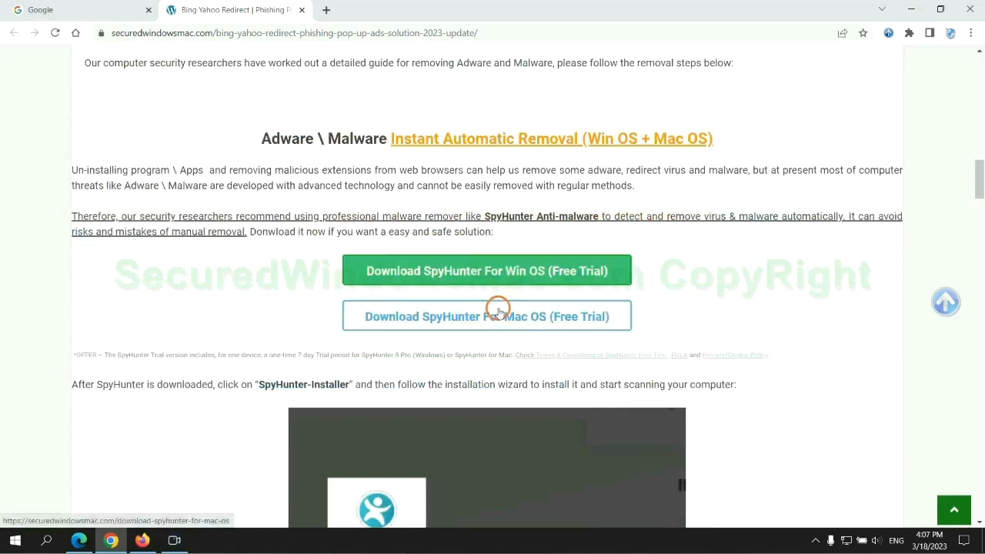
Download SpyHunter for Win OS and launch SpyHunter-Installer.exe from the download bar.
{"action": "scroll", "scroll_direction": "down", "scroll_amount": 3}
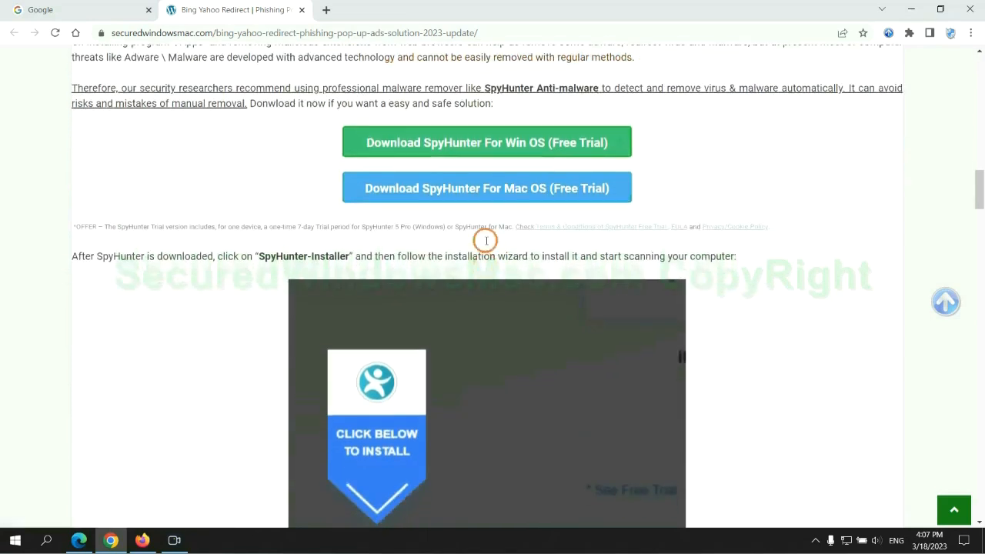
{"action": "left_click", "coordinate": [487, 142]}
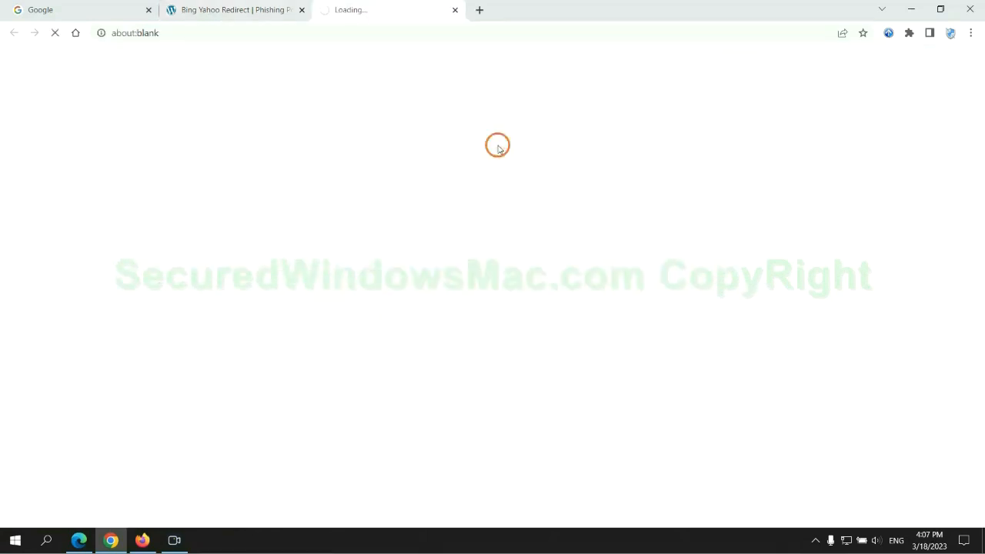
{"action": "left_click", "coordinate": [487, 142]}
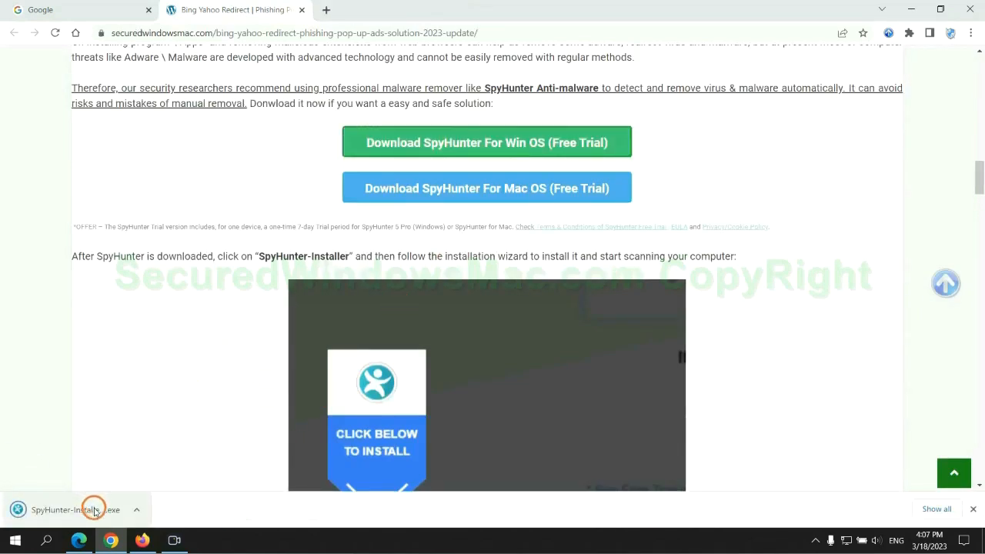
{"action": "left_click", "coordinate": [94, 508]}
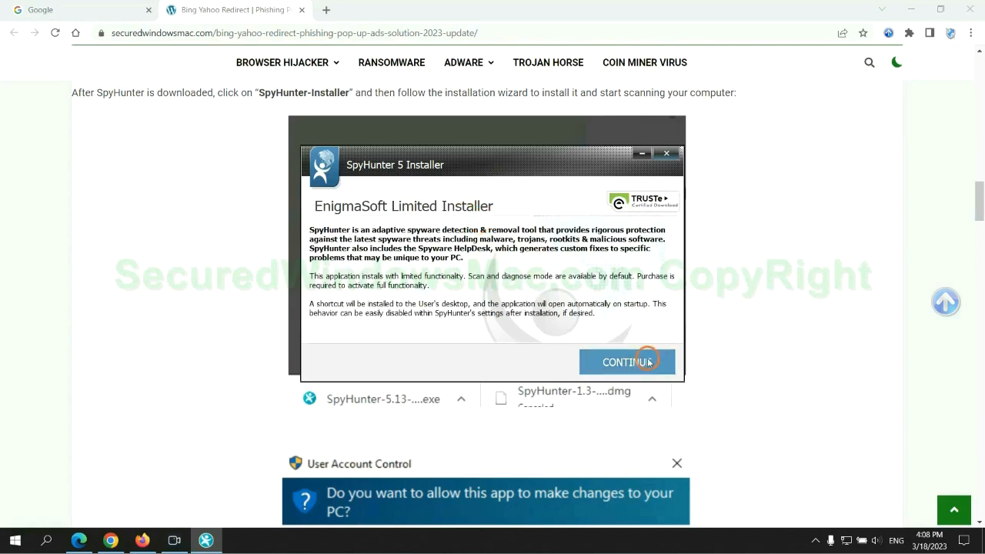
Continue the install, proceed past the scan results and choose the FREE Trial (7-Days) registration.
{"action": "left_click", "coordinate": [628, 362]}
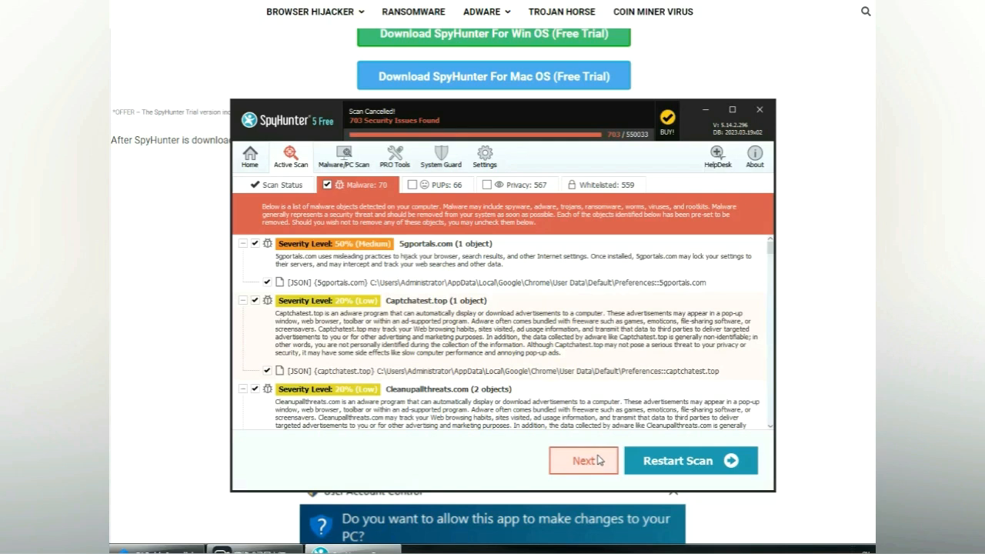
{"action": "mouse_move", "coordinate": [603, 464]}
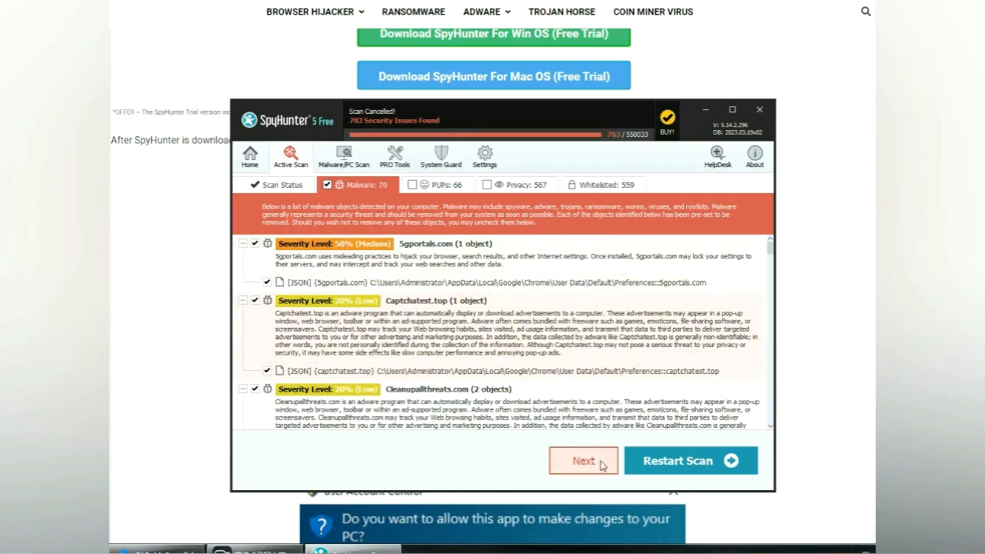
{"action": "left_click", "coordinate": [584, 462]}
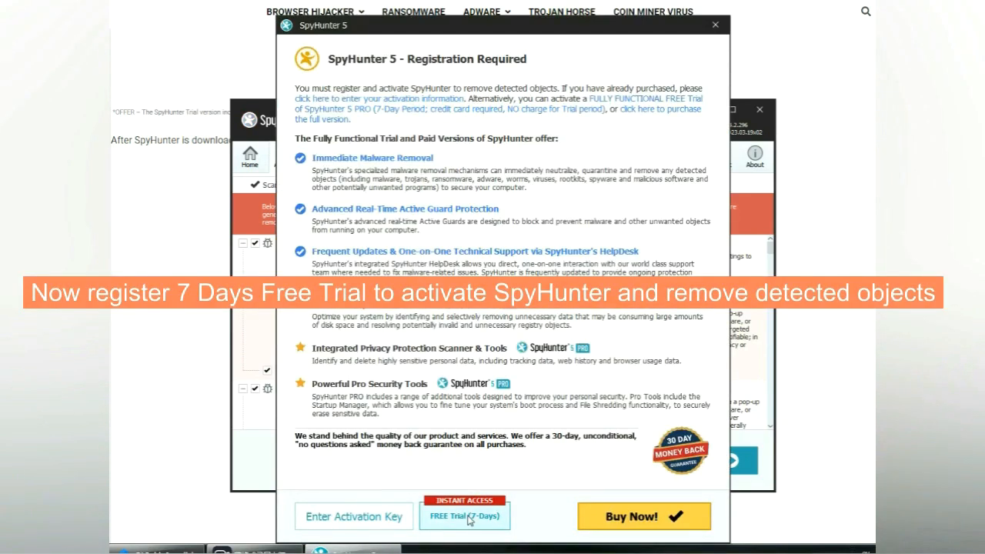
{"action": "left_click", "coordinate": [465, 516]}
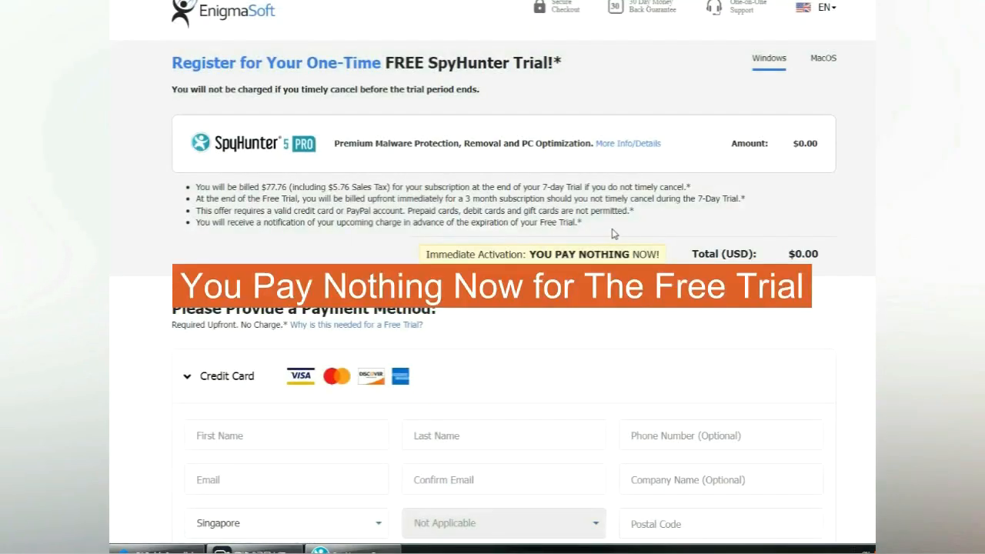
{"action": "mouse_move", "coordinate": [659, 254]}
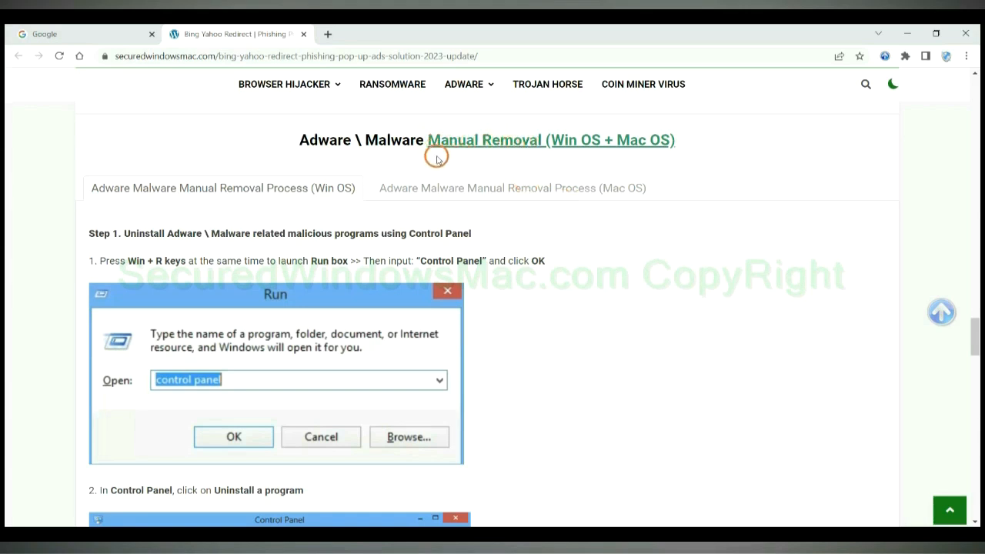
Highlight Manual Removal, switch to the Win OS steps and highlight the Step 1 heading.
{"action": "double_click", "coordinate": [567, 140]}
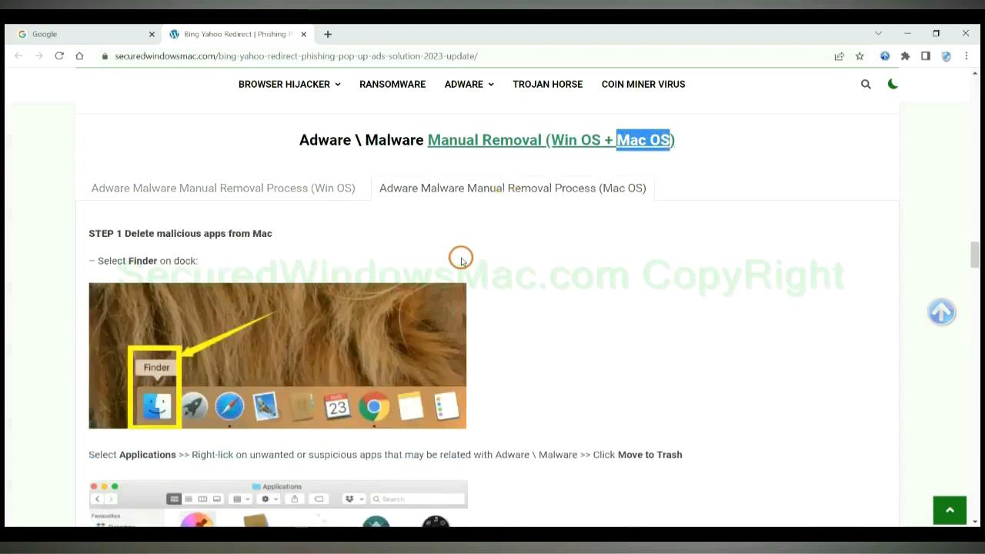
{"action": "left_click", "coordinate": [222, 188]}
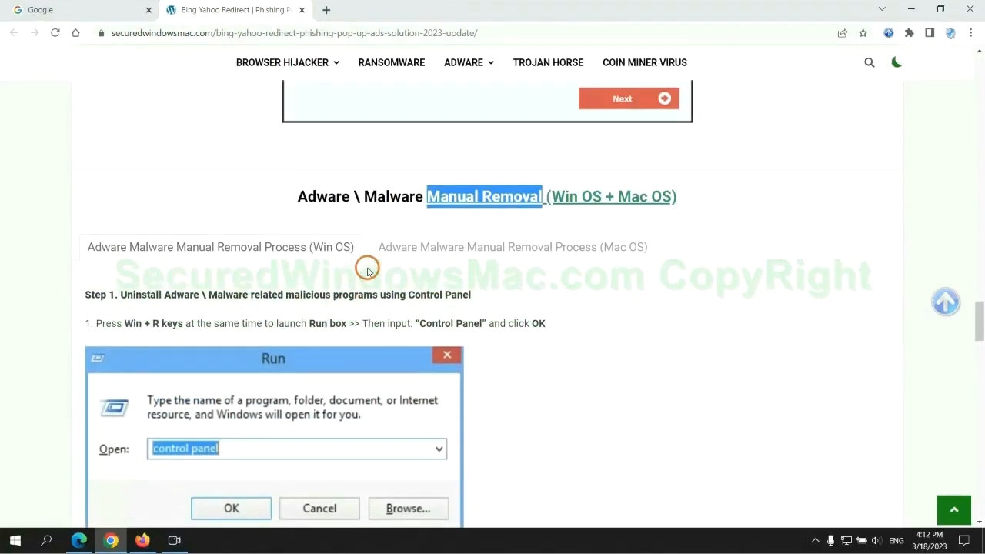
{"action": "scroll", "scroll_direction": "down", "scroll_amount": 3}
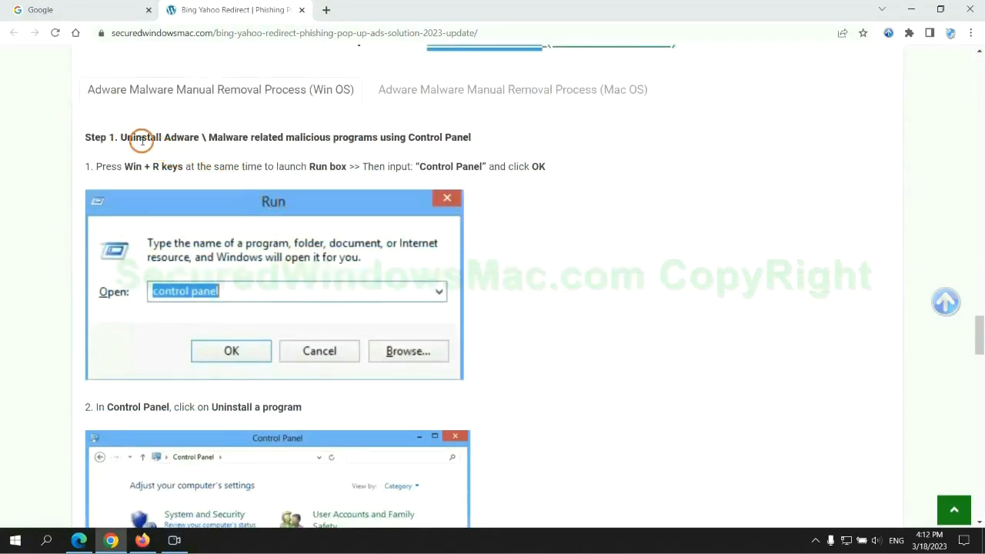
{"action": "left_click_drag", "start_coordinate": [121, 137], "coordinate": [378, 137]}
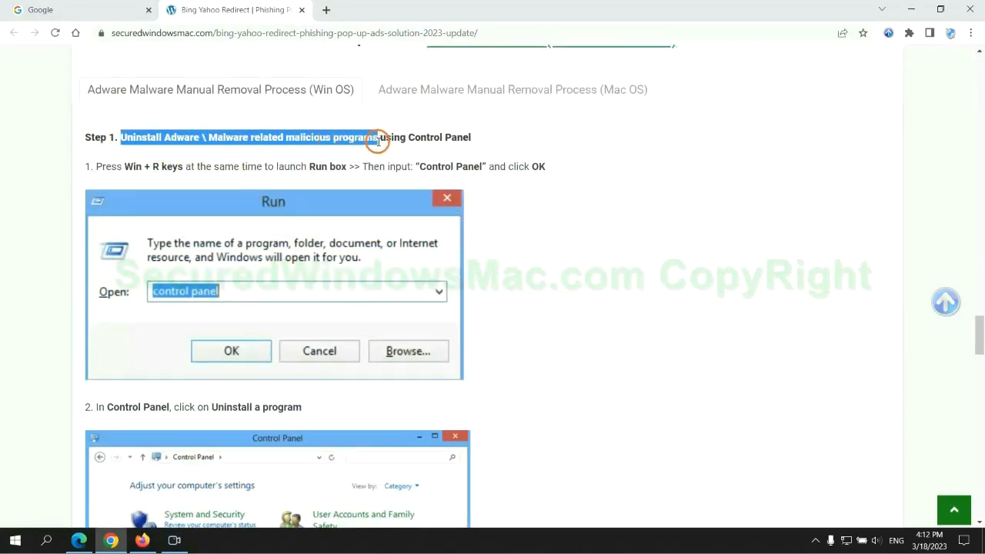
{"action": "scroll", "scroll_direction": "down", "scroll_amount": 3}
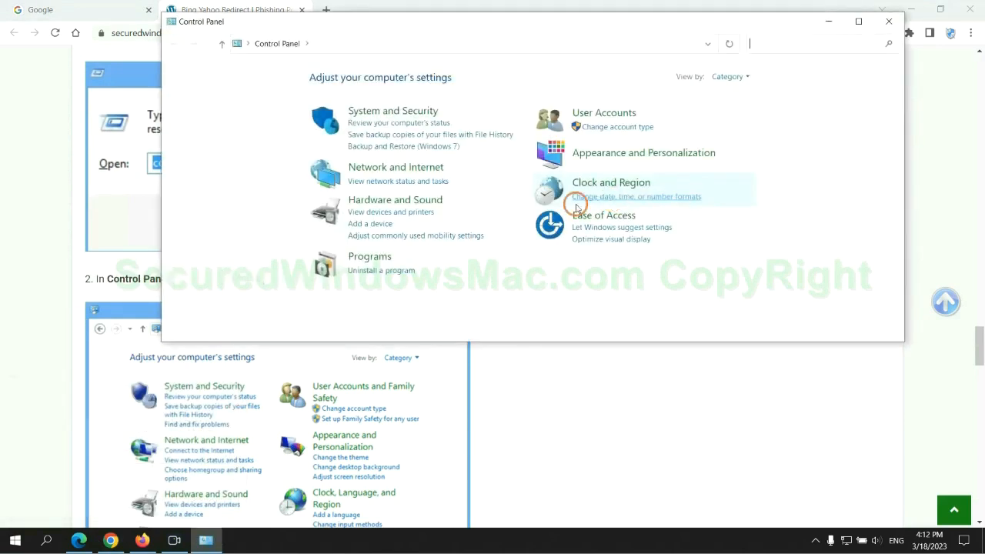
Close Control Panel and scroll the guide down to Step 2 on browser extensions.
{"action": "left_click", "coordinate": [382, 271]}
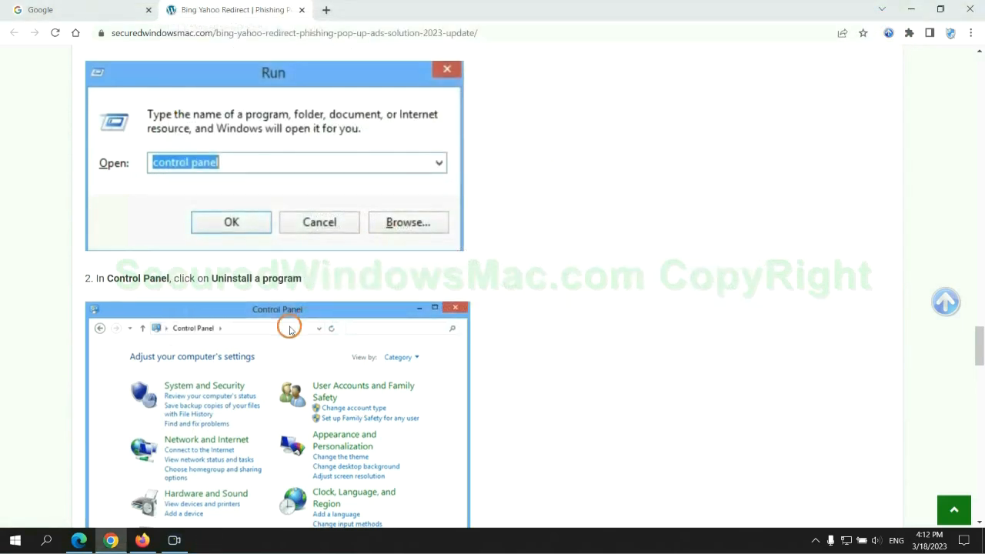
{"action": "scroll", "scroll_direction": "down", "scroll_amount": 3}
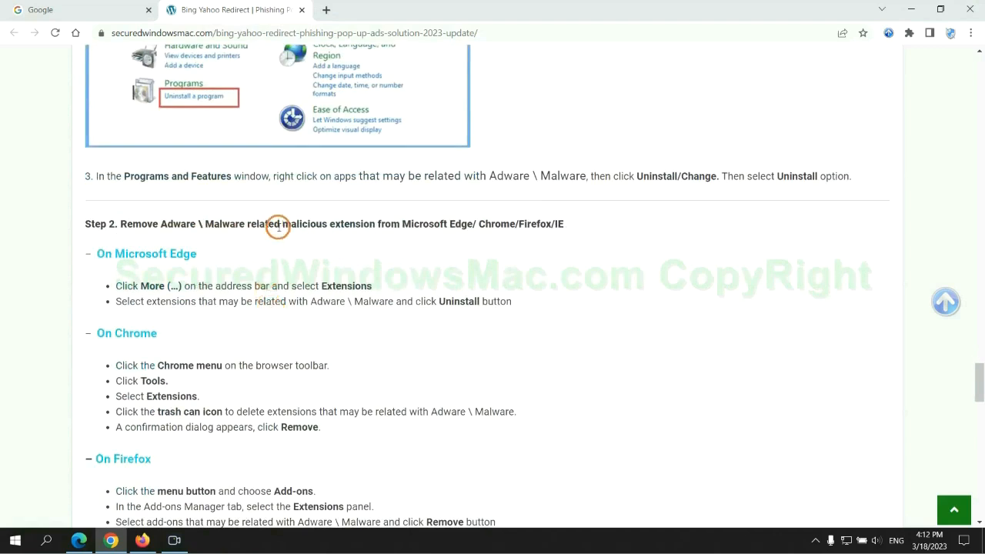
{"action": "mouse_move", "coordinate": [253, 268]}
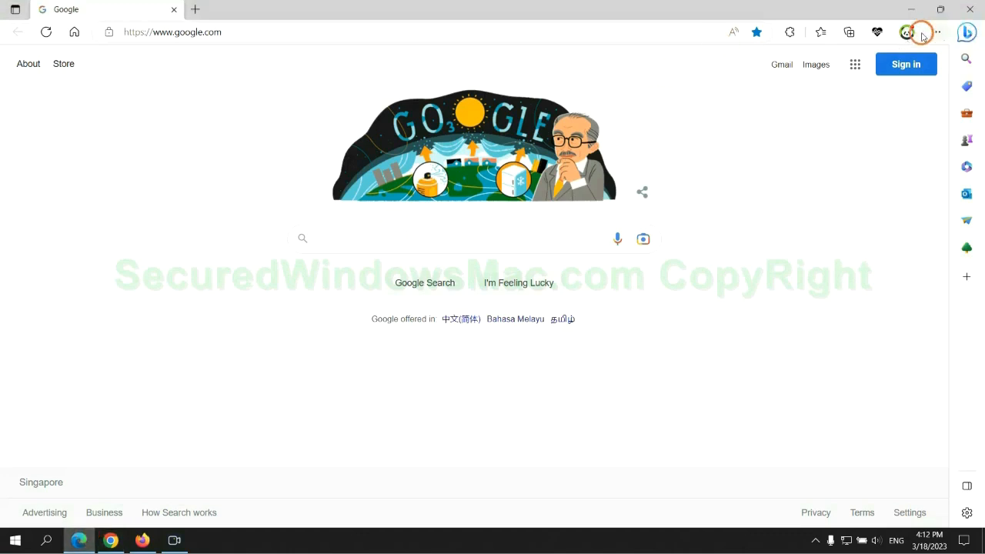
{"action": "mouse_move", "coordinate": [816, 31]}
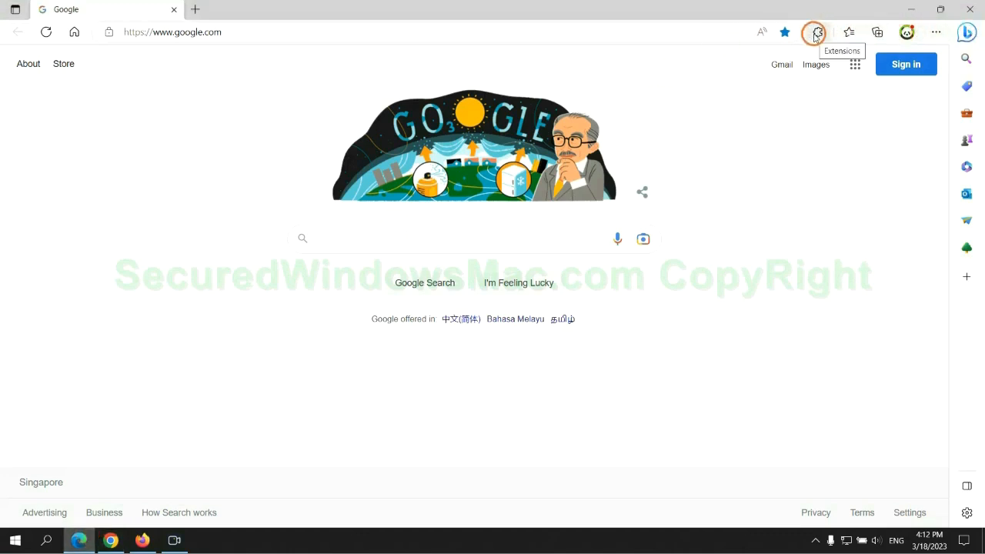
Remove the McAfee WebAdvisor extension from Edge and confirm the removal.
{"action": "left_click", "coordinate": [817, 31]}
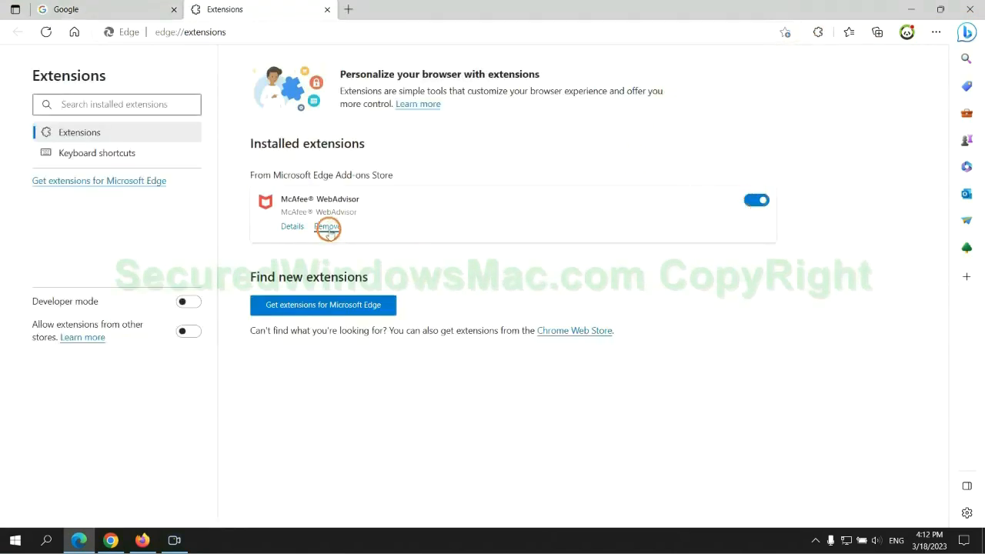
{"action": "left_click", "coordinate": [327, 227]}
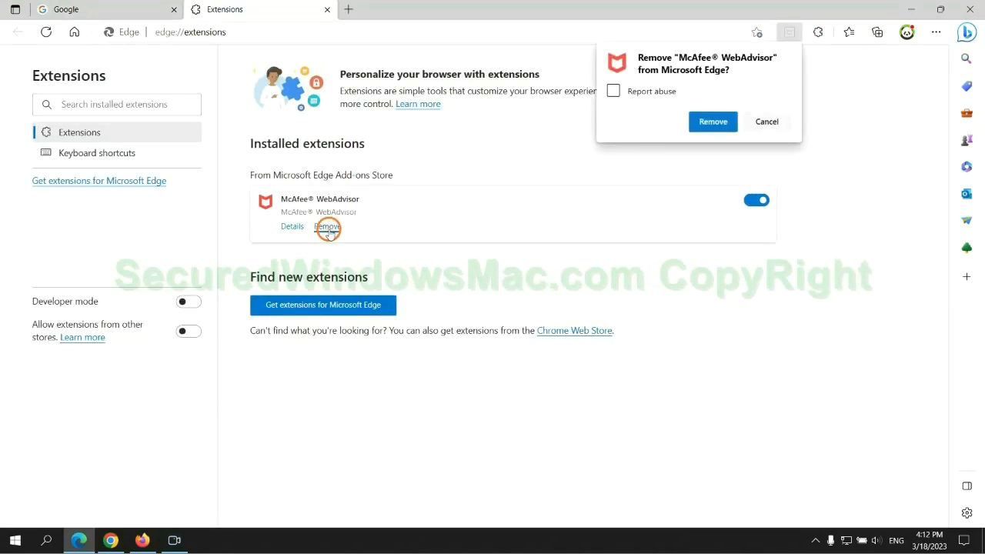
{"action": "left_click", "coordinate": [713, 122]}
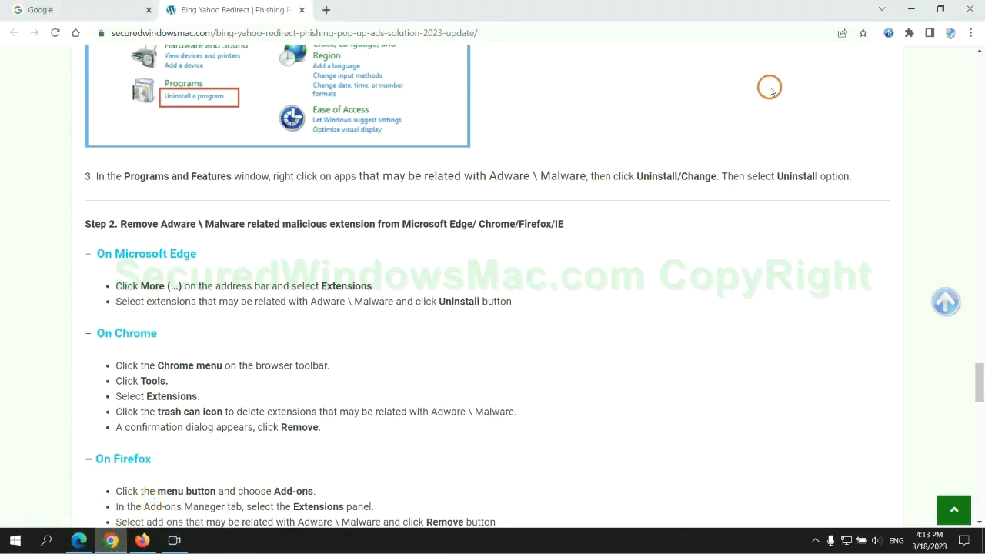
Remove the Ecosia extension from Chrome's extensions page and confirm.
{"action": "left_click", "coordinate": [907, 34]}
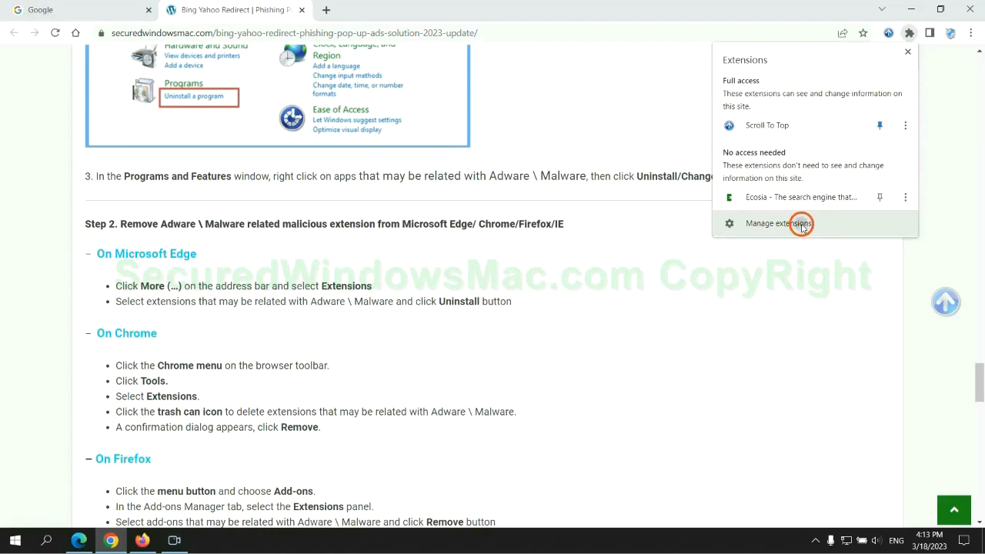
{"action": "left_click", "coordinate": [794, 223]}
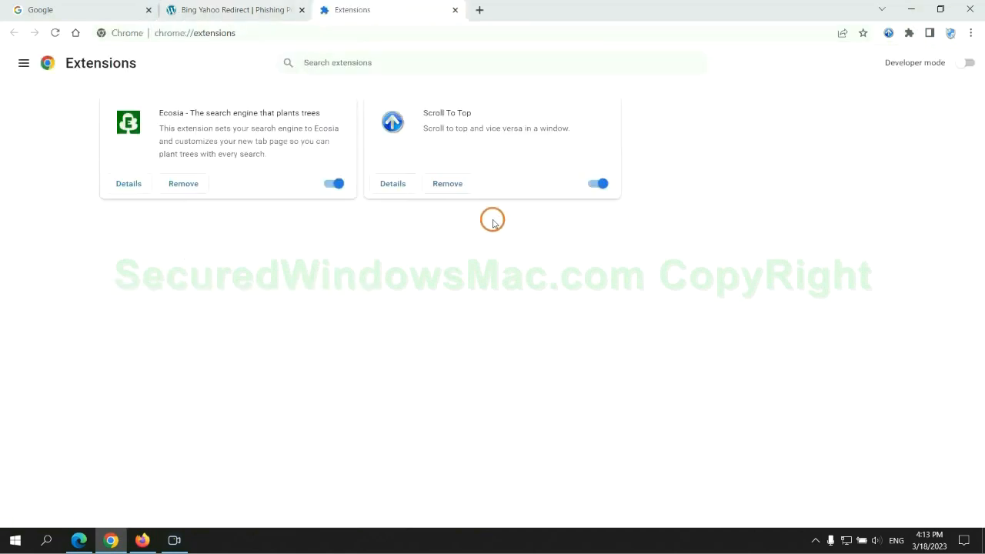
{"action": "left_click", "coordinate": [183, 183]}
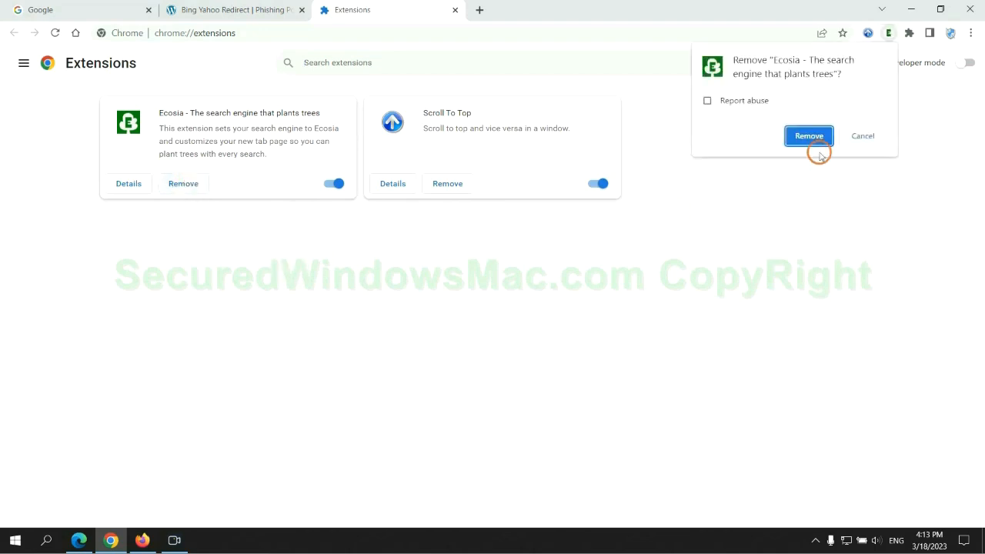
{"action": "left_click", "coordinate": [810, 135]}
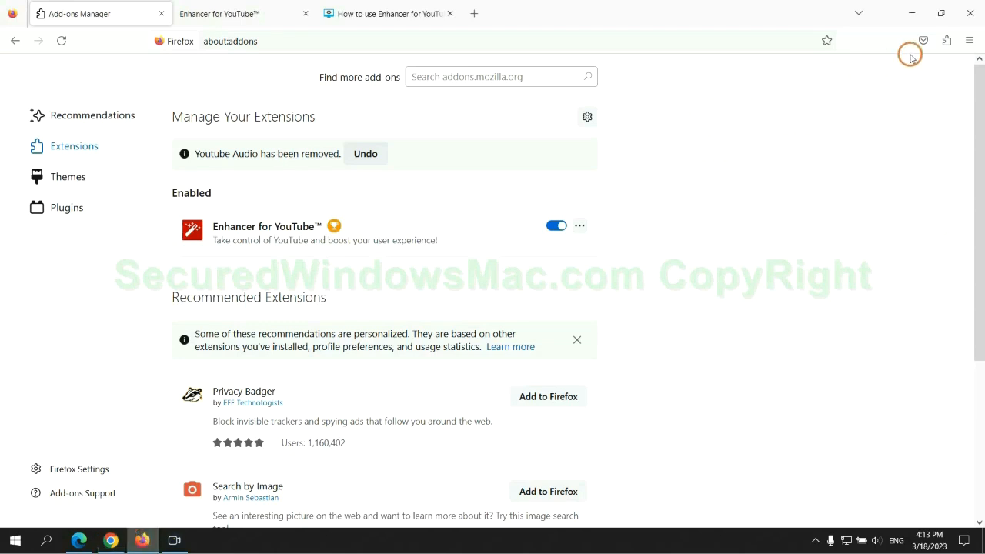
Remove the Enhancer for YouTube add-on in Firefox's Add-ons Manager and confirm.
{"action": "left_click", "coordinate": [946, 40]}
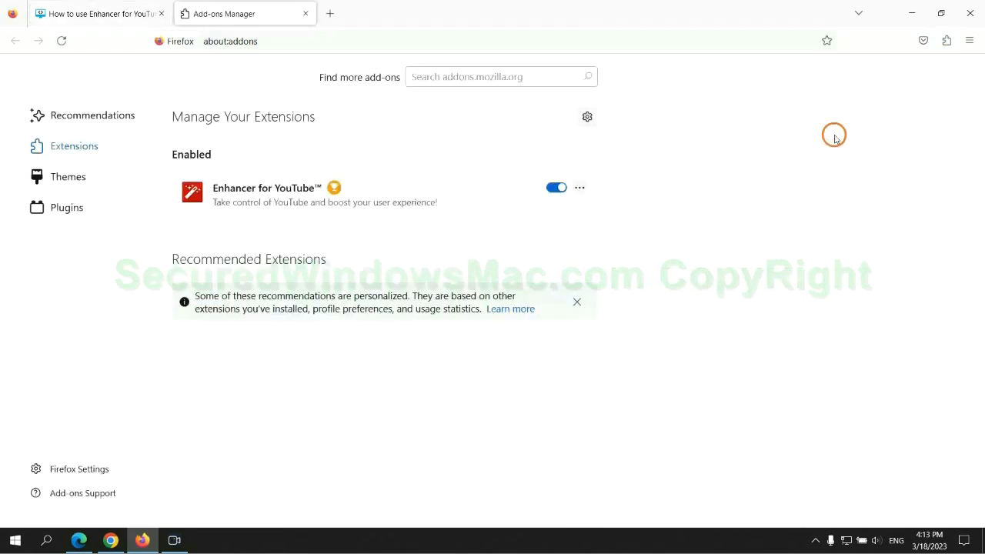
{"action": "left_click", "coordinate": [579, 188]}
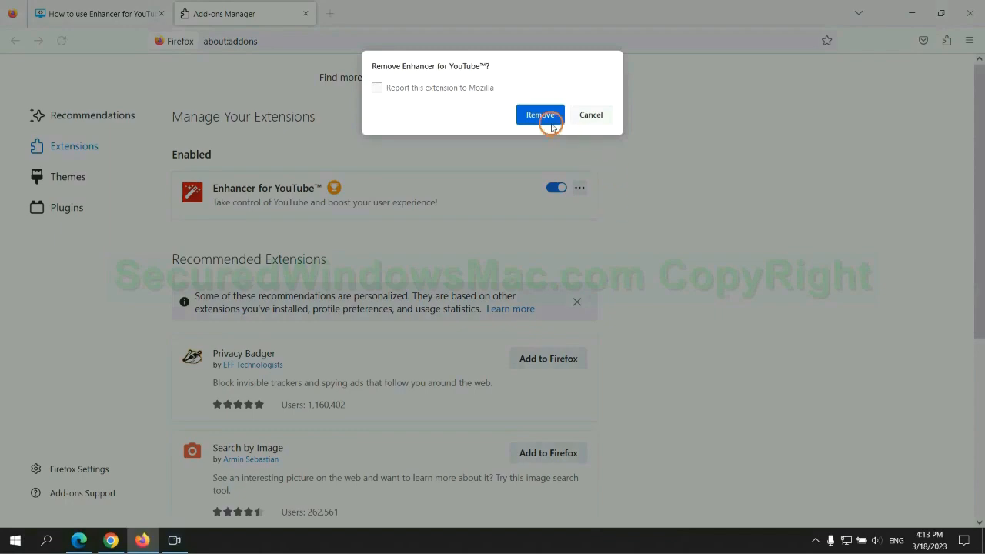
{"action": "left_click", "coordinate": [541, 114]}
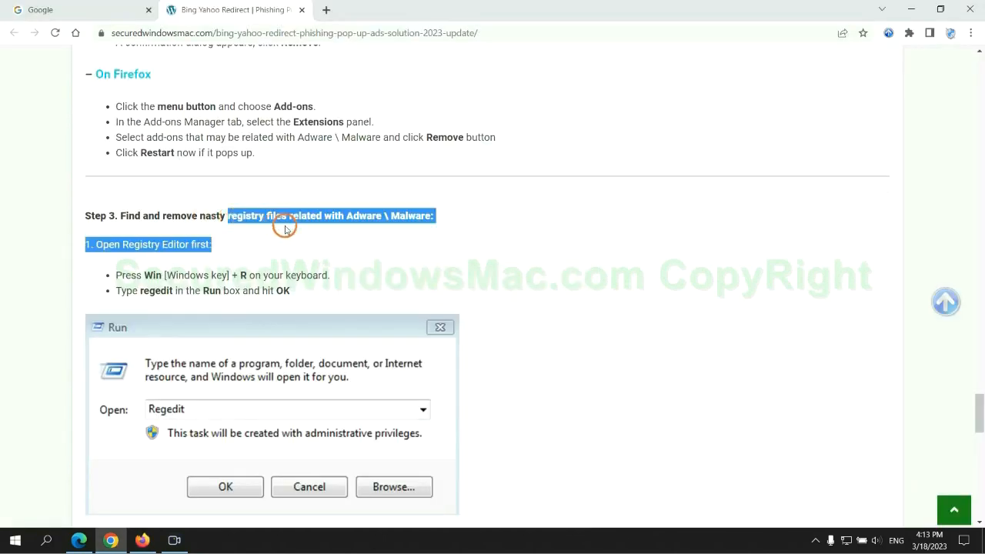
Scroll the guide to Step 3 and start typing regedit in the Run box.
{"action": "scroll", "scroll_direction": "down", "scroll_amount": 3}
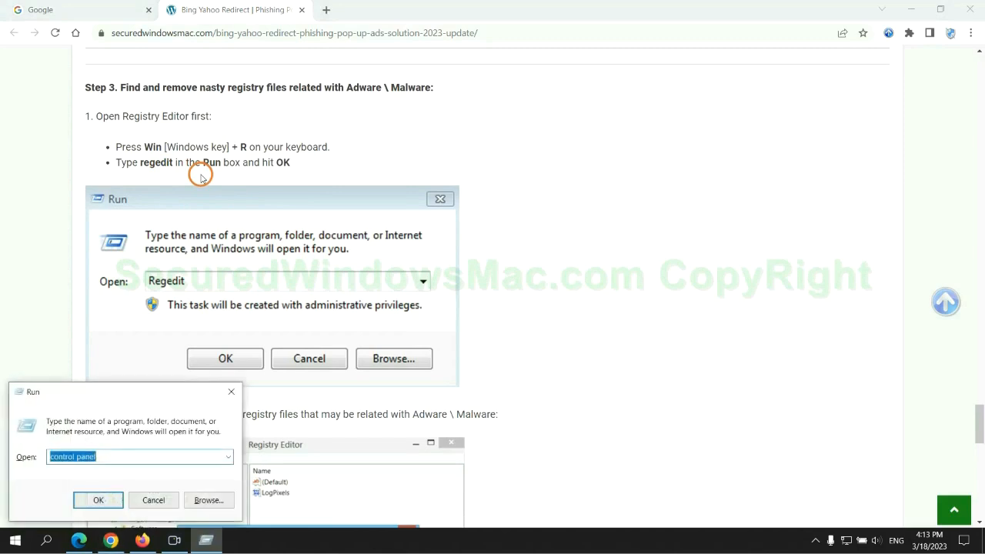
{"action": "type", "text": "reg"}
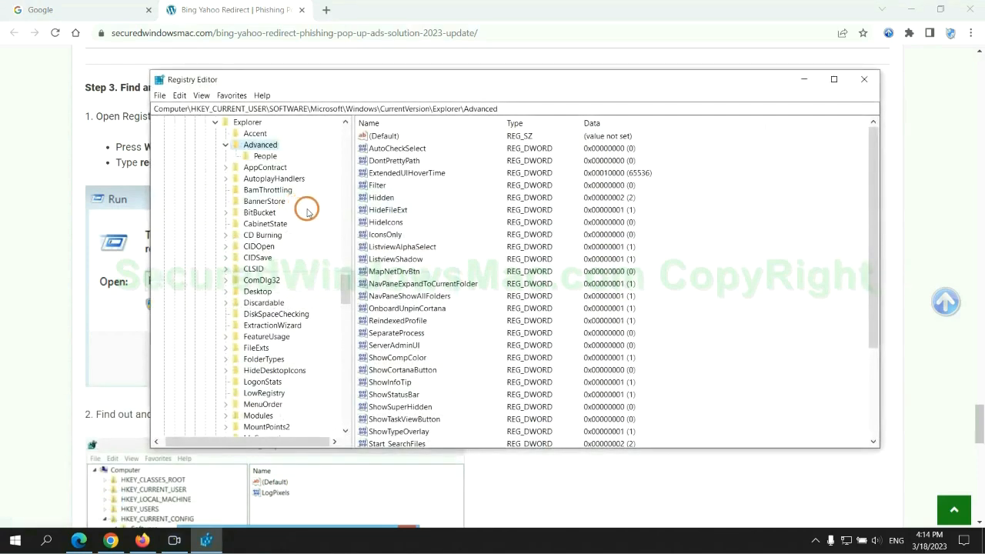
Use Edit > Find to search the registry for "Apps".
{"action": "left_click", "coordinate": [178, 95]}
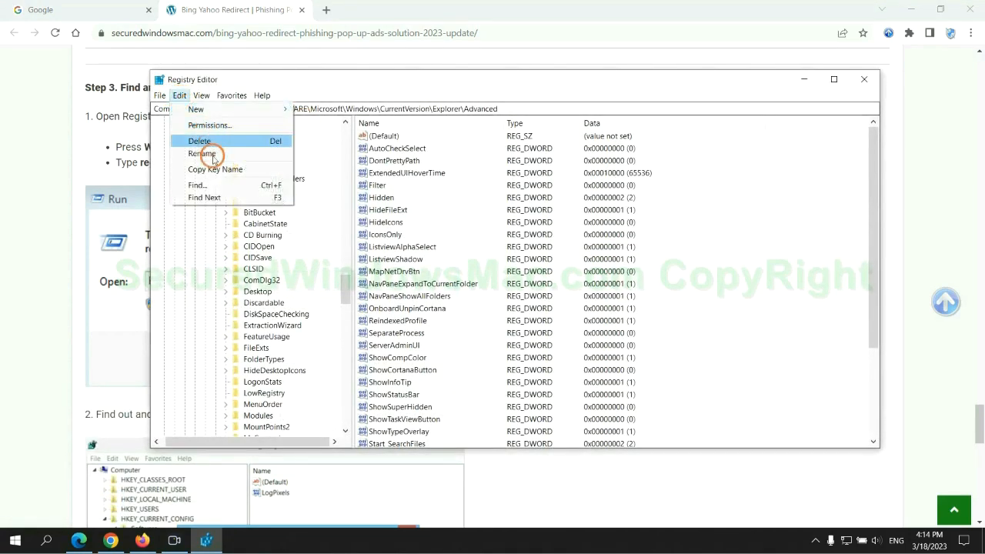
{"action": "left_click", "coordinate": [197, 184]}
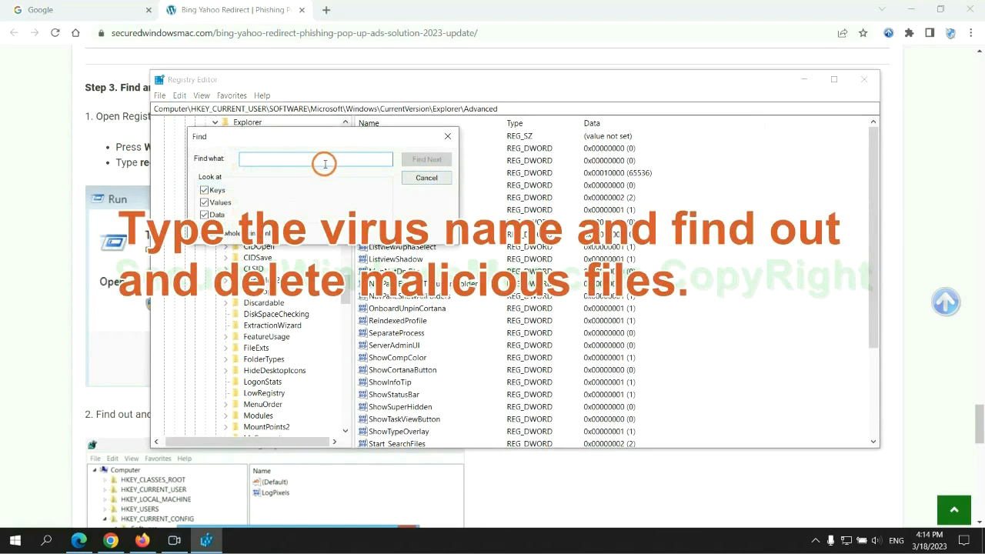
{"action": "type", "text": "Apps"}
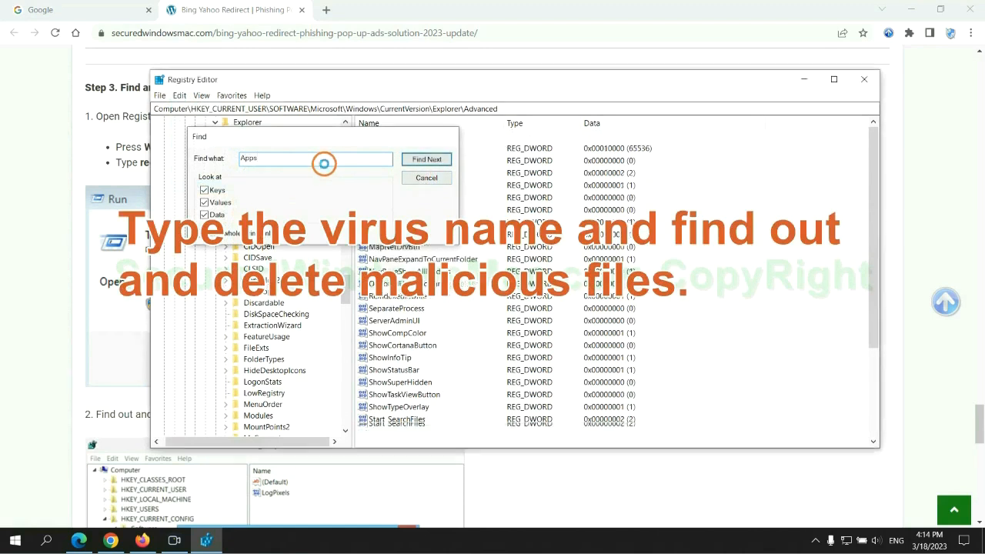
{"action": "left_click", "coordinate": [427, 158]}
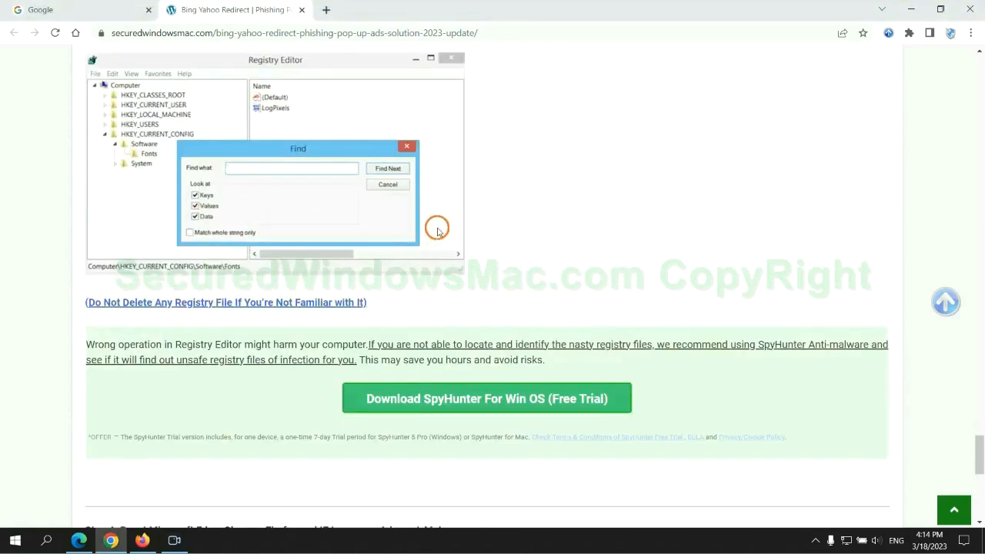
Scroll the guide past the SpyHunter caution note down to Step 4 on resetting browsers.
{"action": "scroll", "scroll_direction": "down", "scroll_amount": 3}
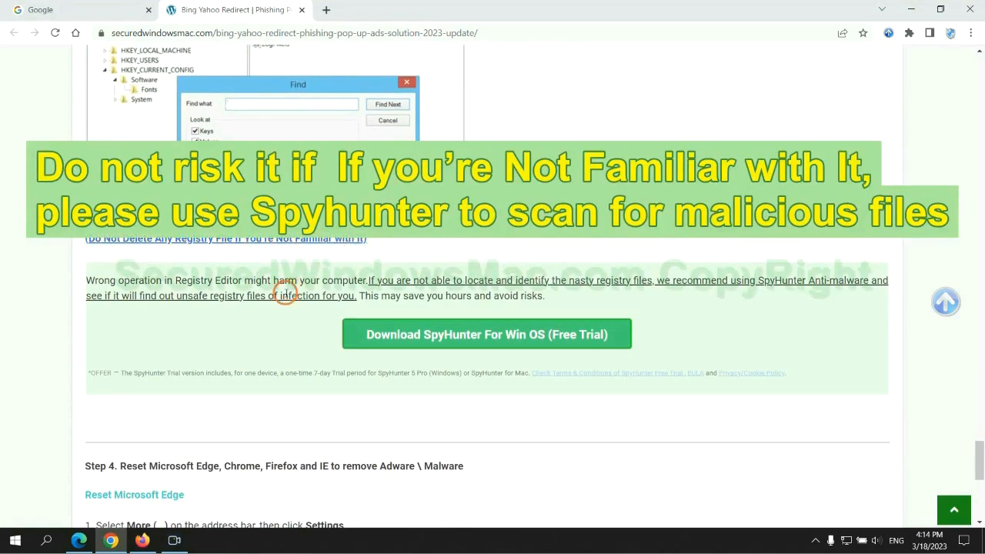
{"action": "mouse_move", "coordinate": [437, 334]}
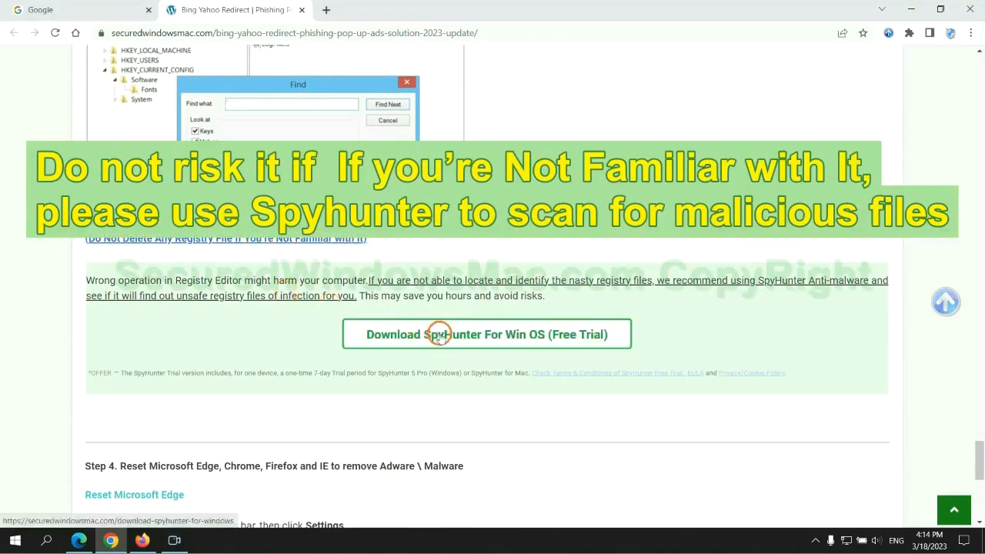
{"action": "scroll", "scroll_direction": "down", "scroll_amount": 3}
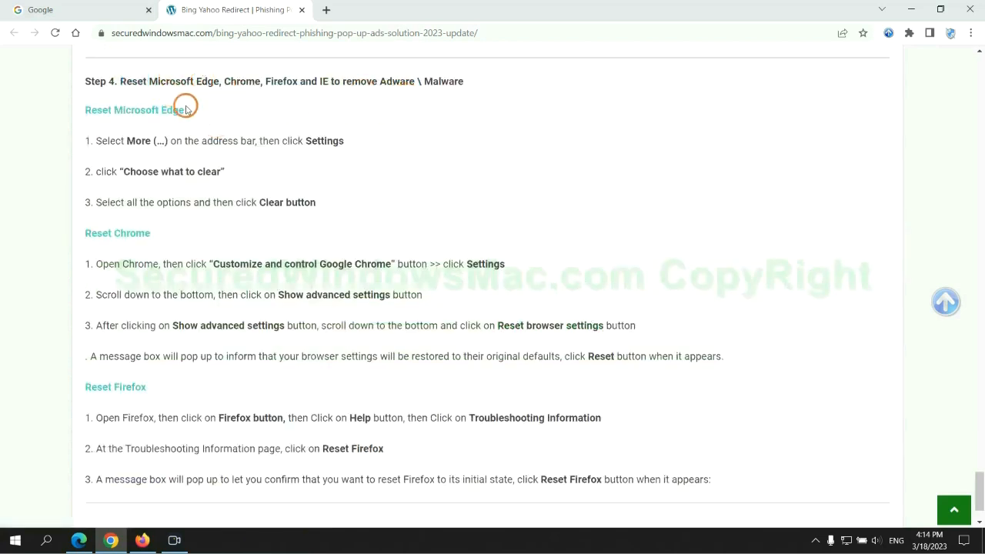
Switch to Edge and go to its Privacy, search and services settings.
{"action": "left_click", "coordinate": [92, 10]}
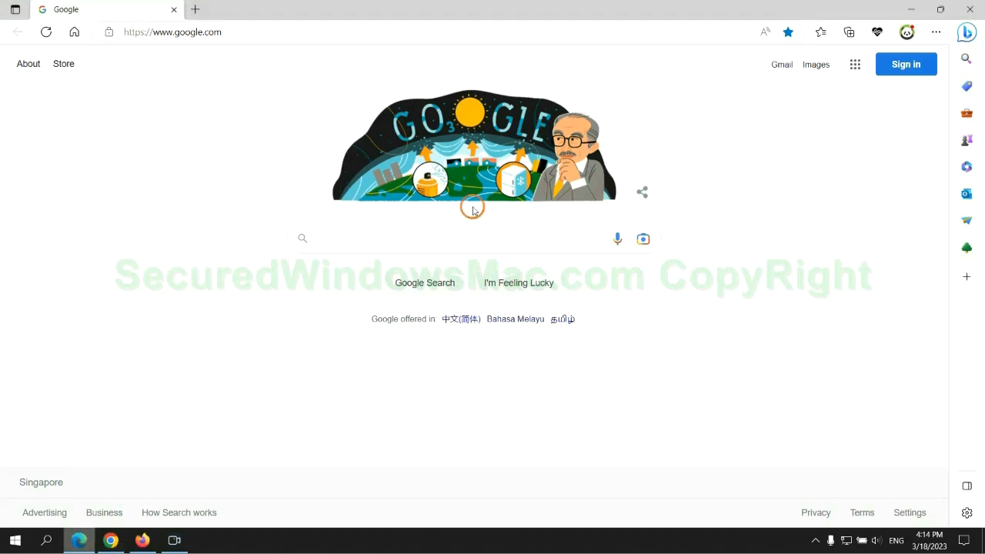
{"action": "left_click", "coordinate": [933, 32]}
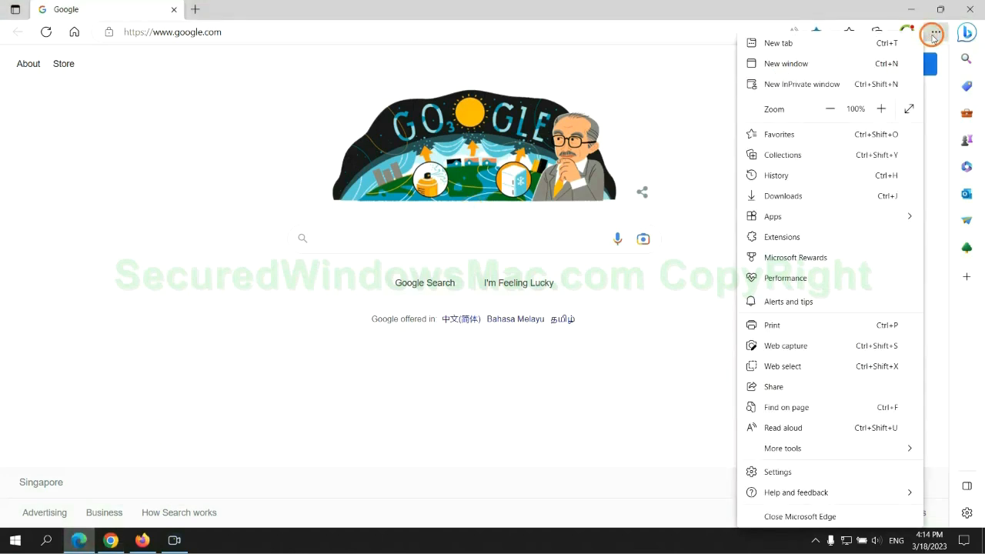
{"action": "left_click", "coordinate": [773, 471]}
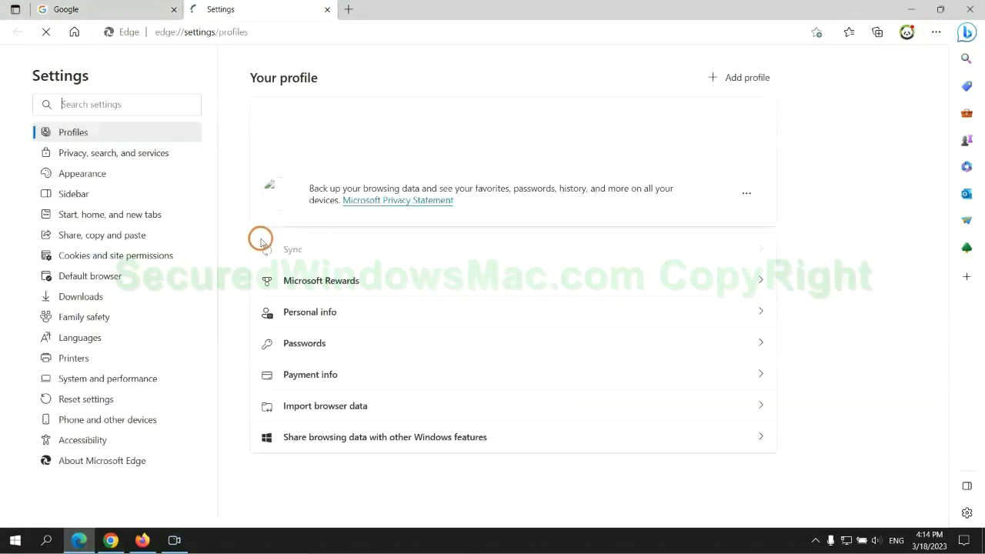
{"action": "left_click", "coordinate": [114, 152]}
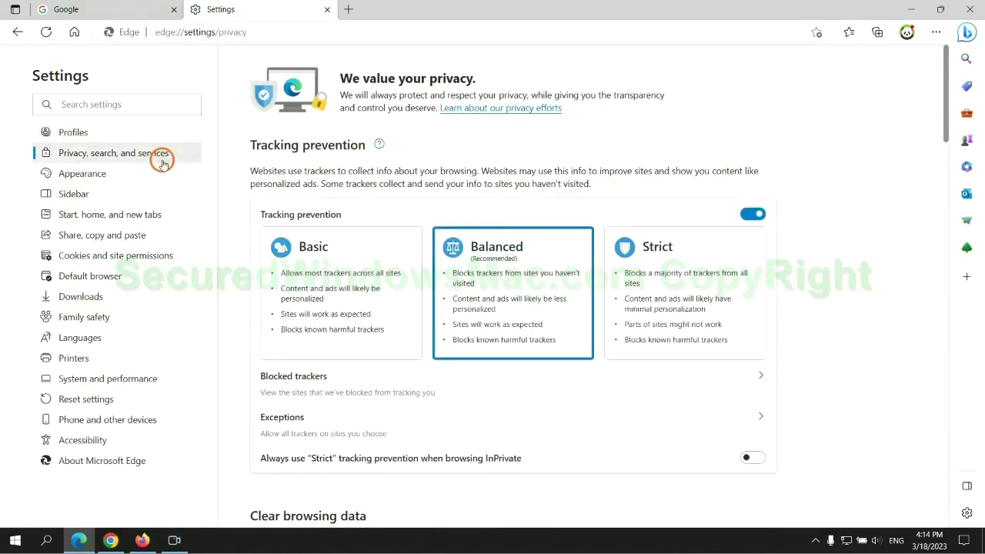
Clear browsing history, downloads, cookies and cached files for All time.
{"action": "scroll", "scroll_direction": "down", "scroll_amount": 3}
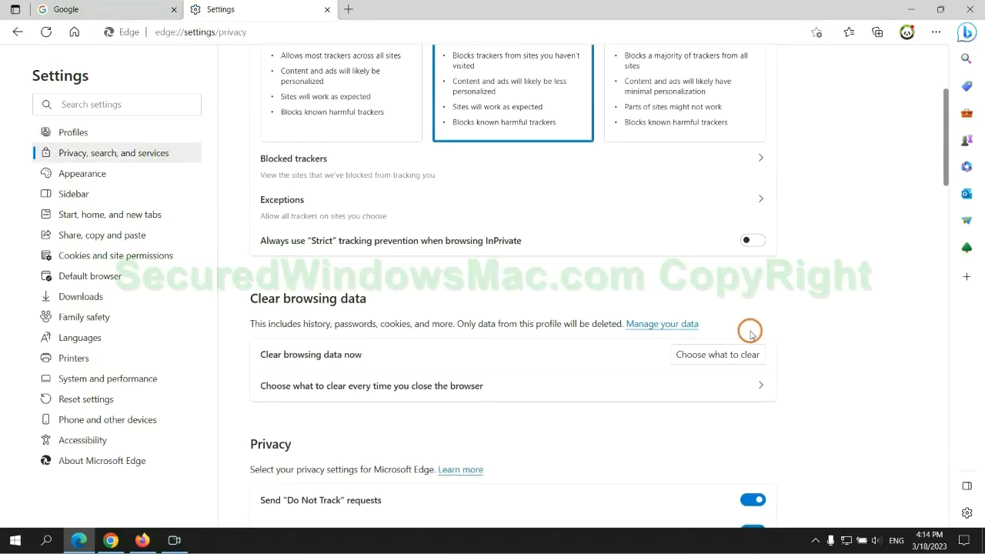
{"action": "left_click", "coordinate": [726, 354]}
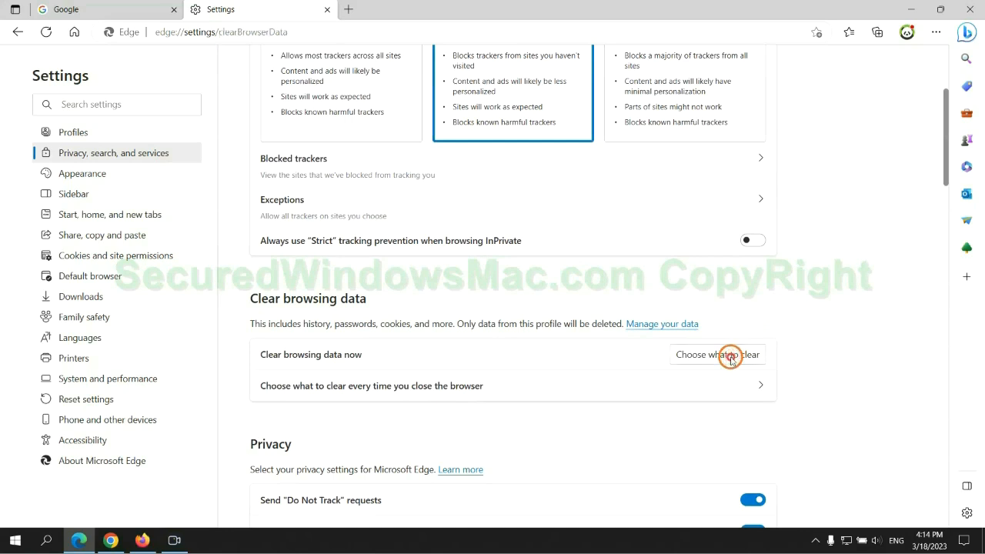
{"action": "left_click", "coordinate": [730, 356]}
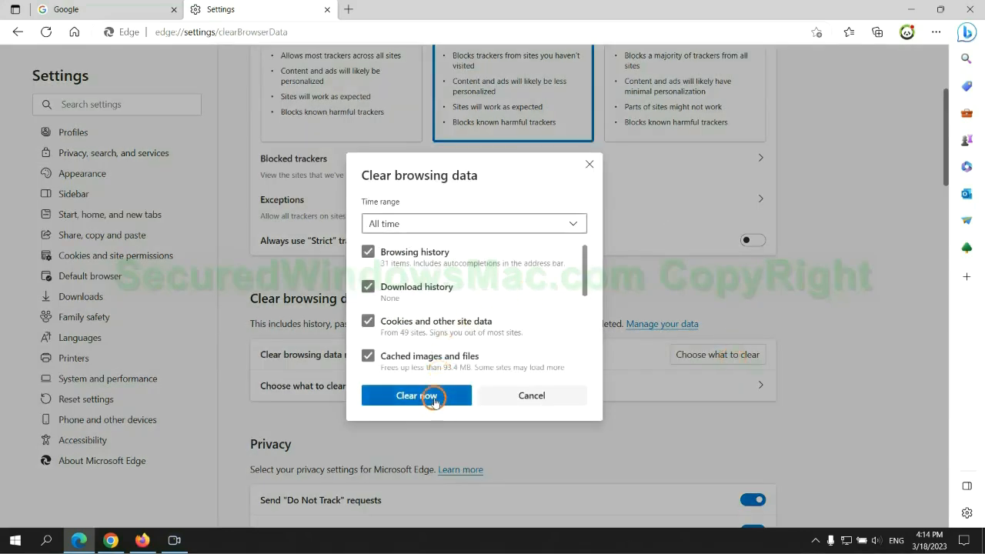
{"action": "mouse_move", "coordinate": [151, 483]}
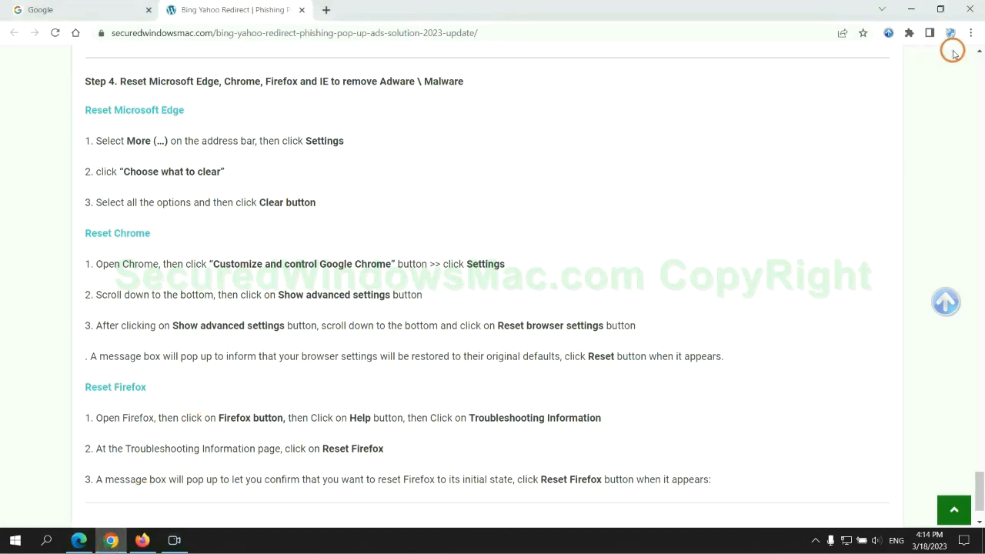
Search Chrome settings for 'reset' and restore settings to their original defaults.
{"action": "left_click", "coordinate": [971, 34]}
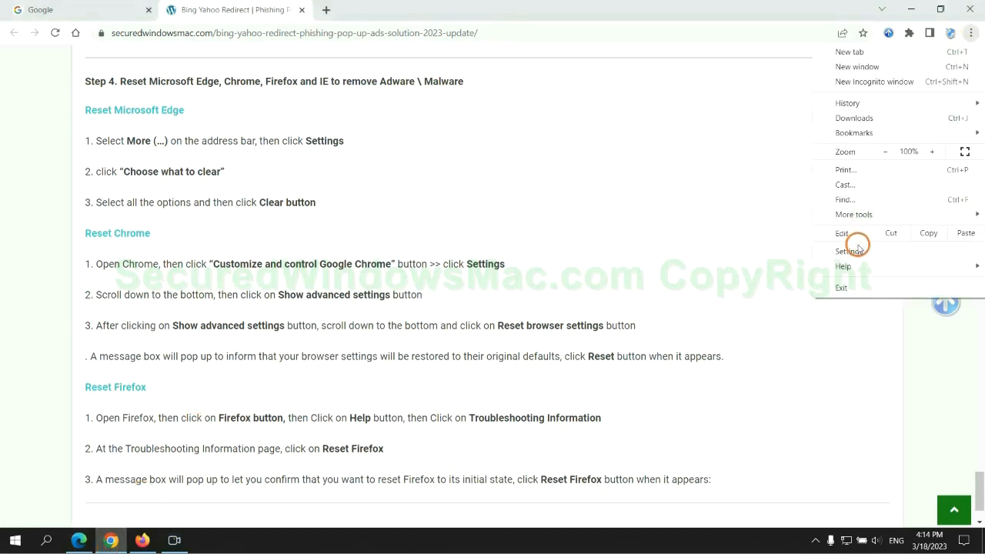
{"action": "left_click", "coordinate": [851, 250]}
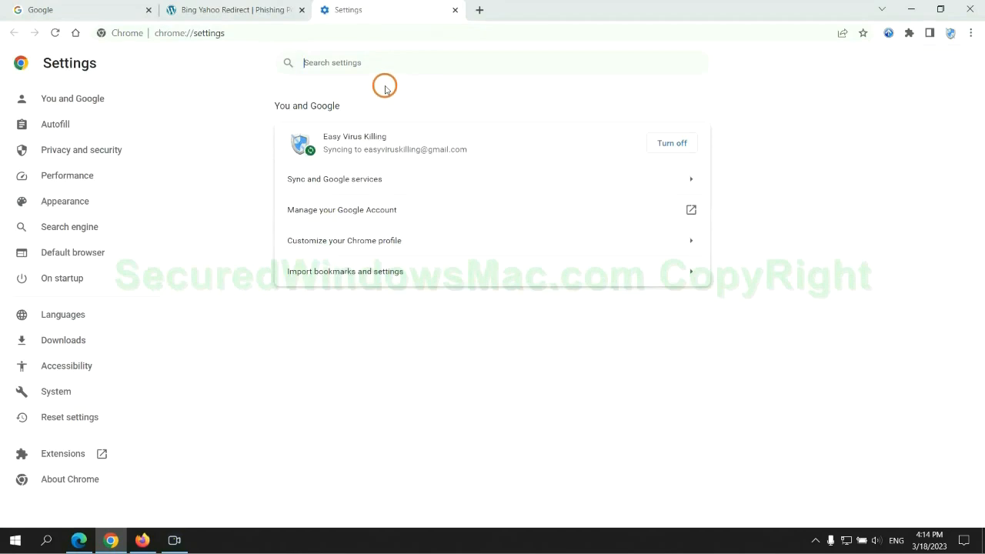
{"action": "type", "text": "reset"}
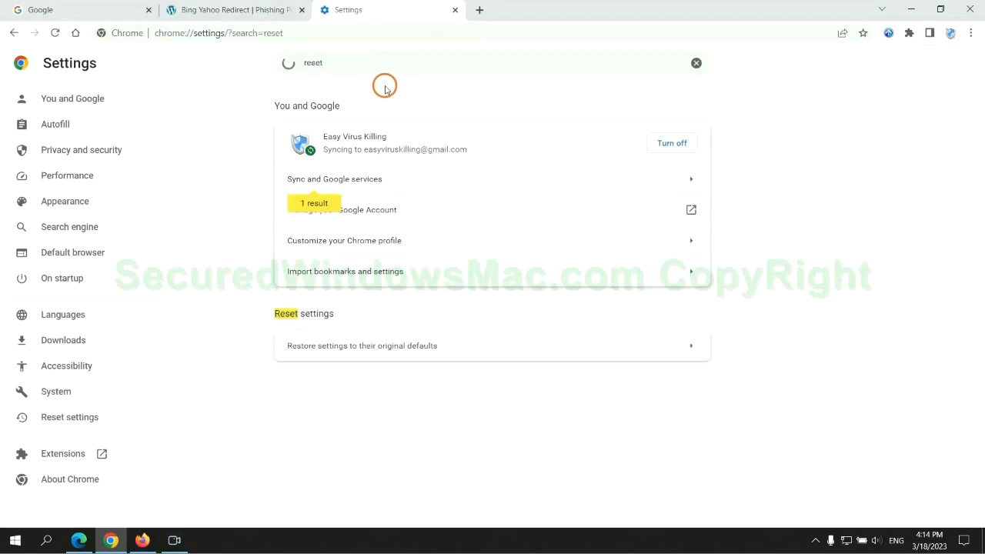
{"action": "left_click", "coordinate": [360, 345]}
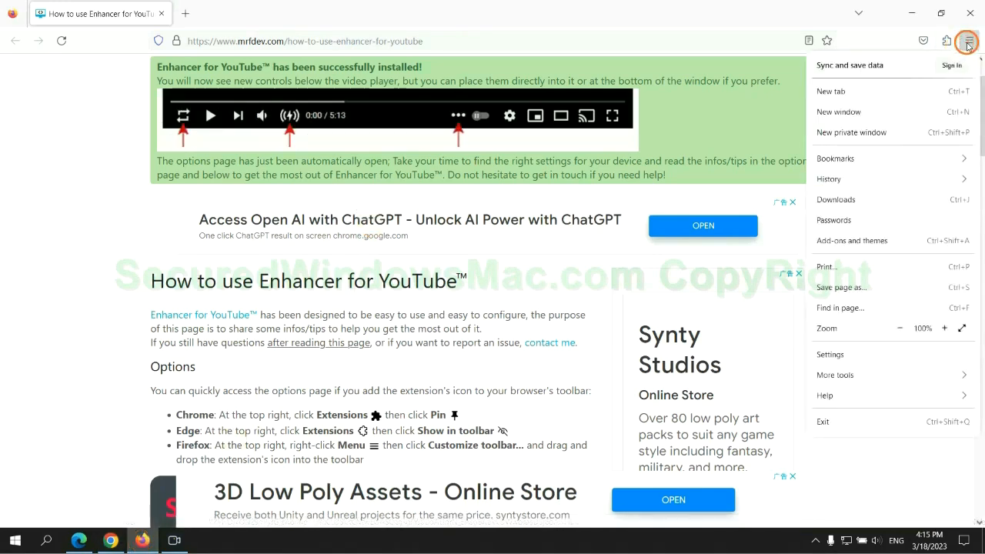
From Firefox Help, reach Troubleshooting Information and run Refresh Firefox.
{"action": "left_click", "coordinate": [826, 395]}
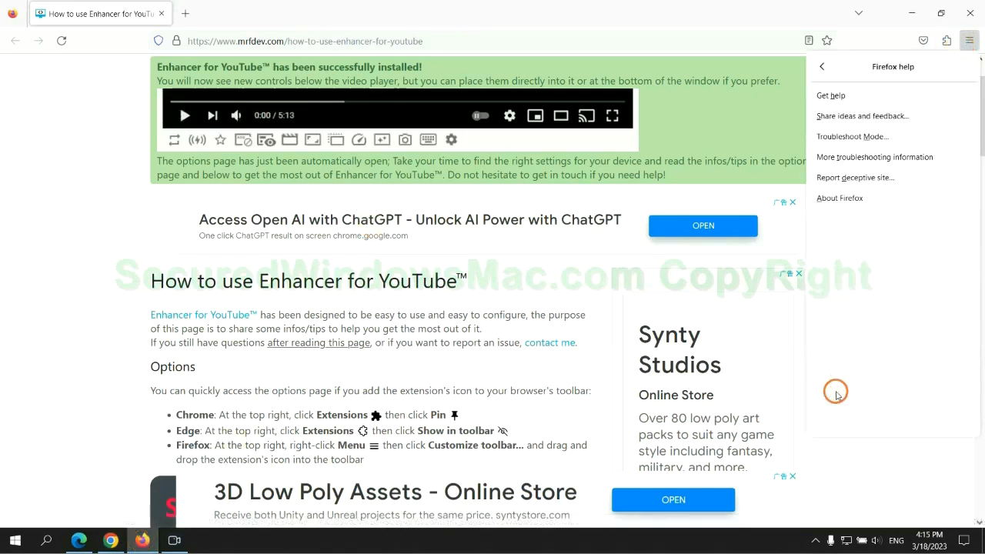
{"action": "left_click", "coordinate": [874, 157]}
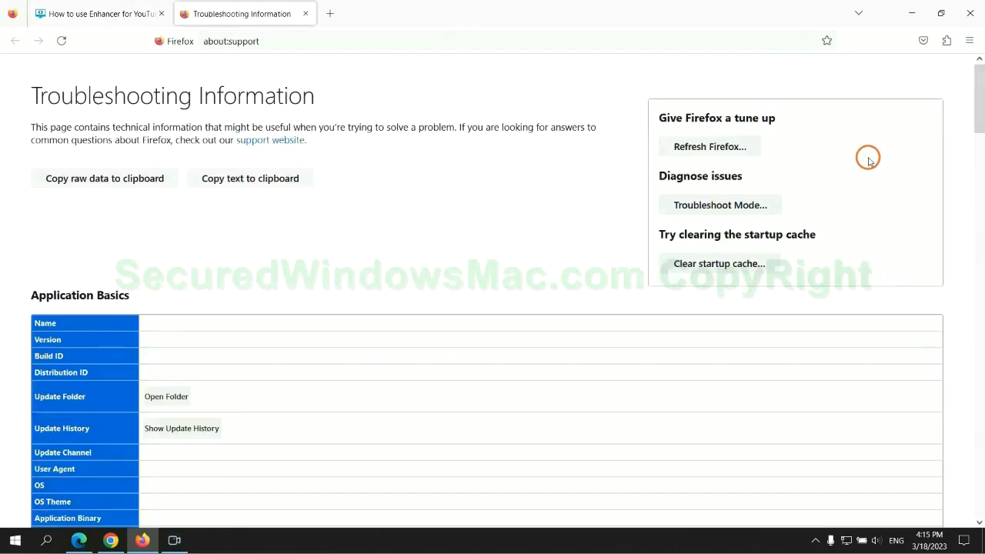
{"action": "left_click", "coordinate": [710, 146]}
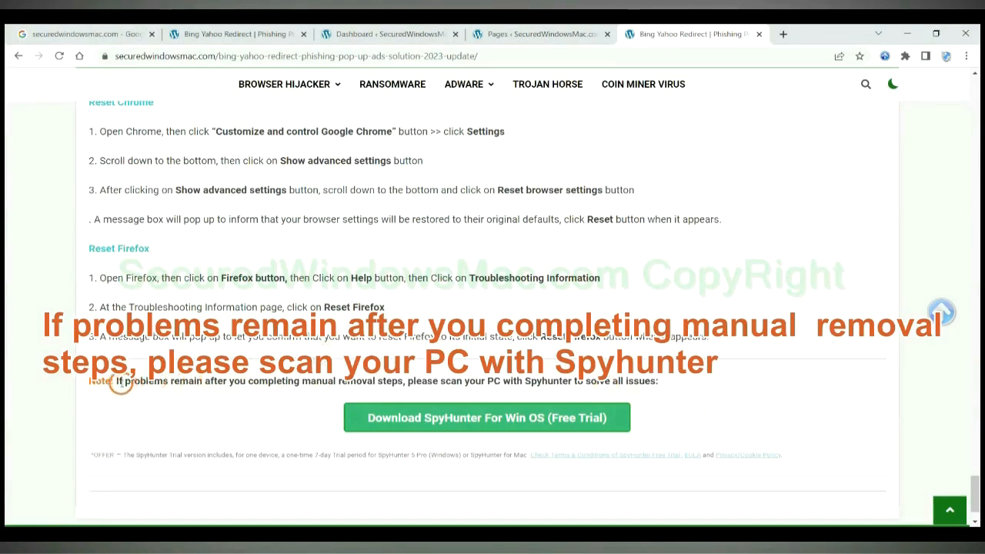
Highlight the closing note 'If problems remain' advising a SpyHunter scan.
{"action": "left_click_drag", "start_coordinate": [116, 382], "coordinate": [223, 382]}
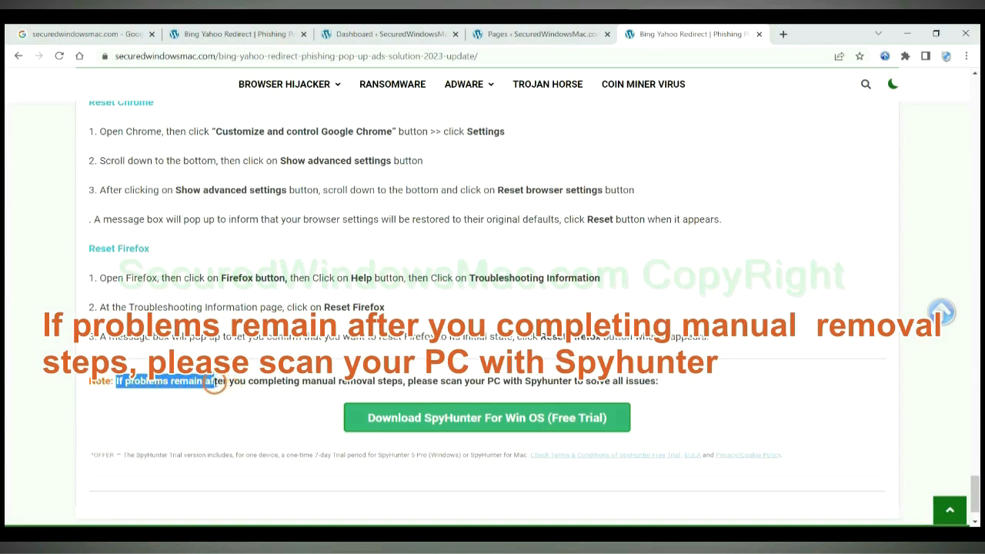